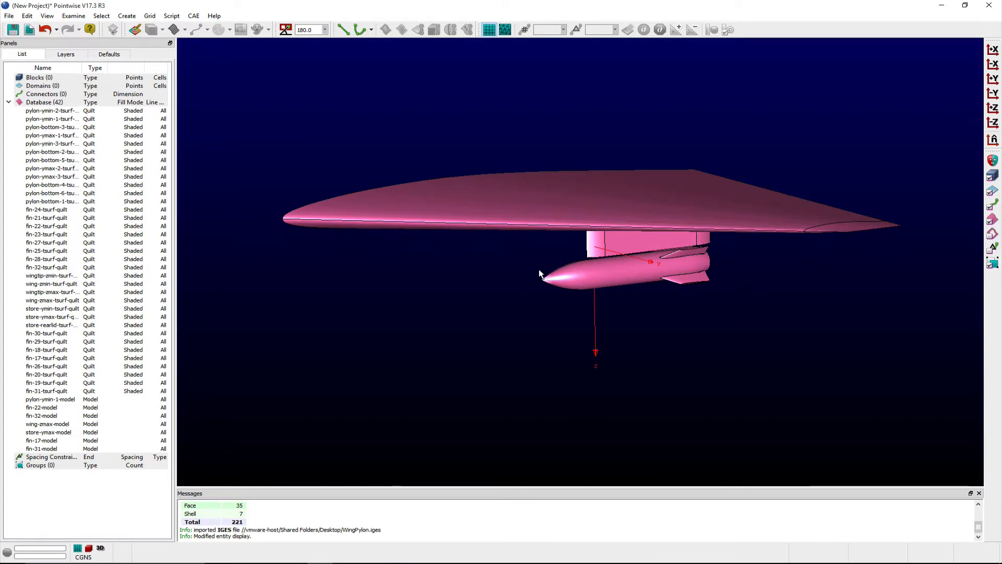
pyautogui.moveTo(237, 371)
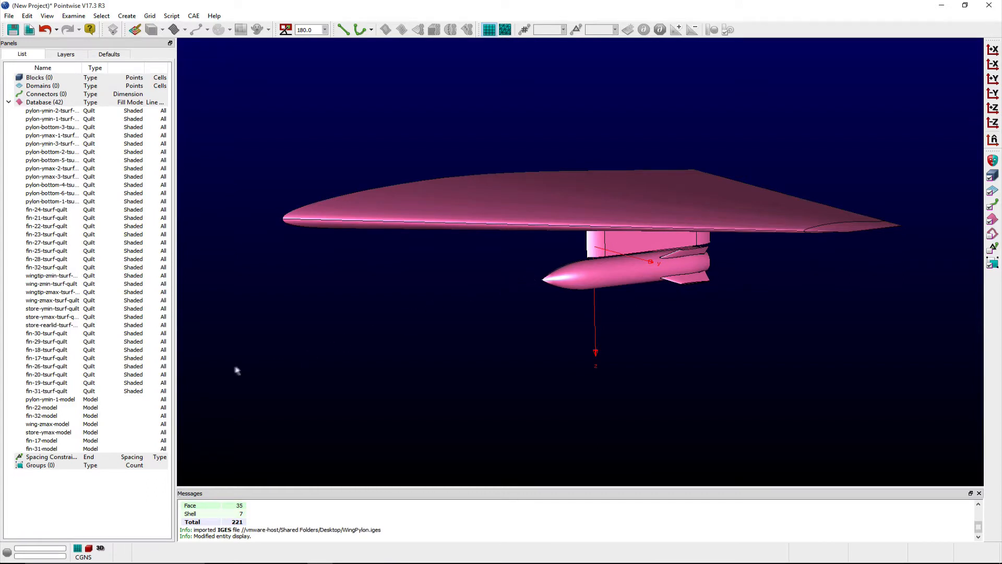
# Inspect the existing pylon-ymin-1 and store-ymax models in the List, then clear the selection
pyautogui.click(50, 399)
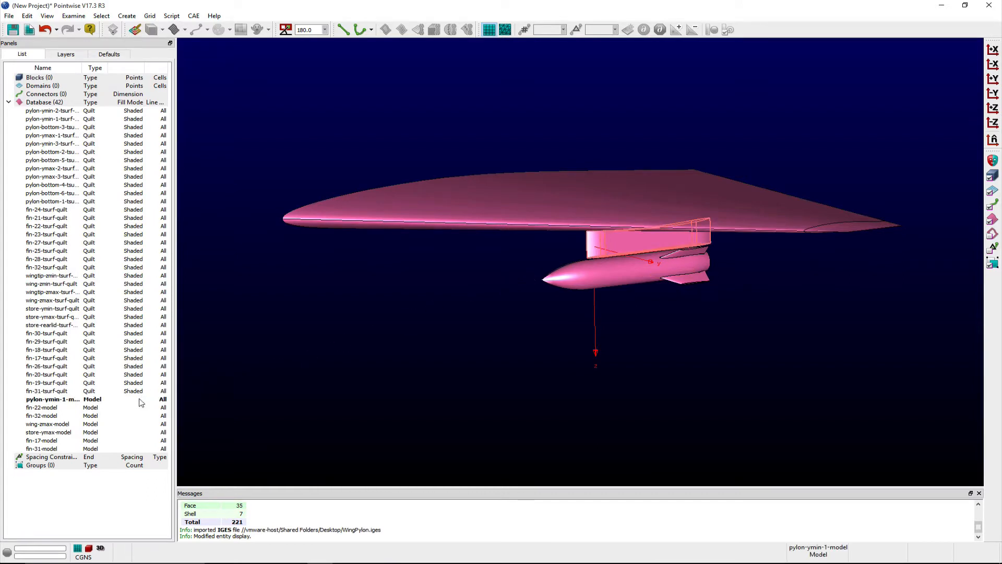
pyautogui.click(53, 423)
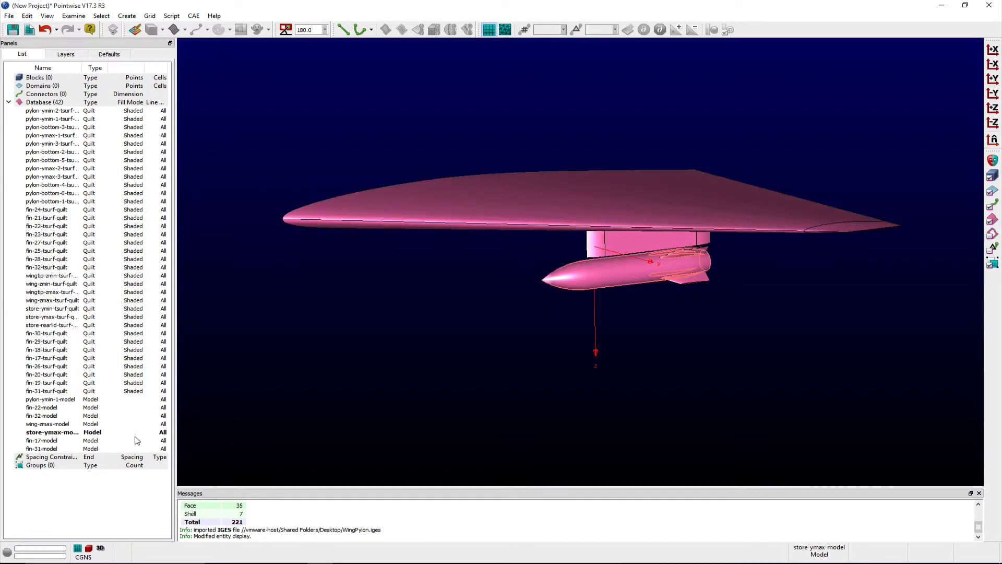
pyautogui.click(44, 448)
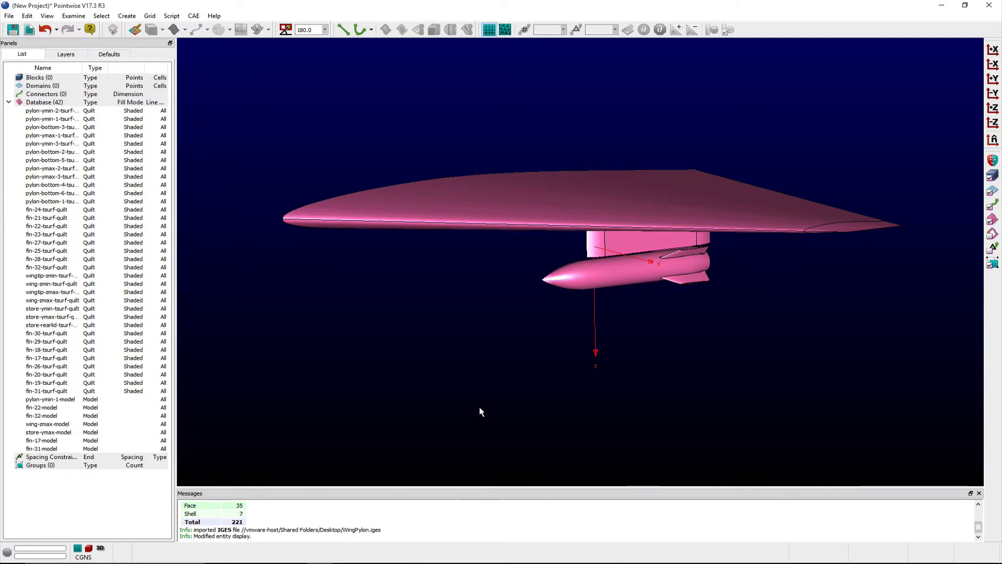
pyautogui.moveTo(520, 273)
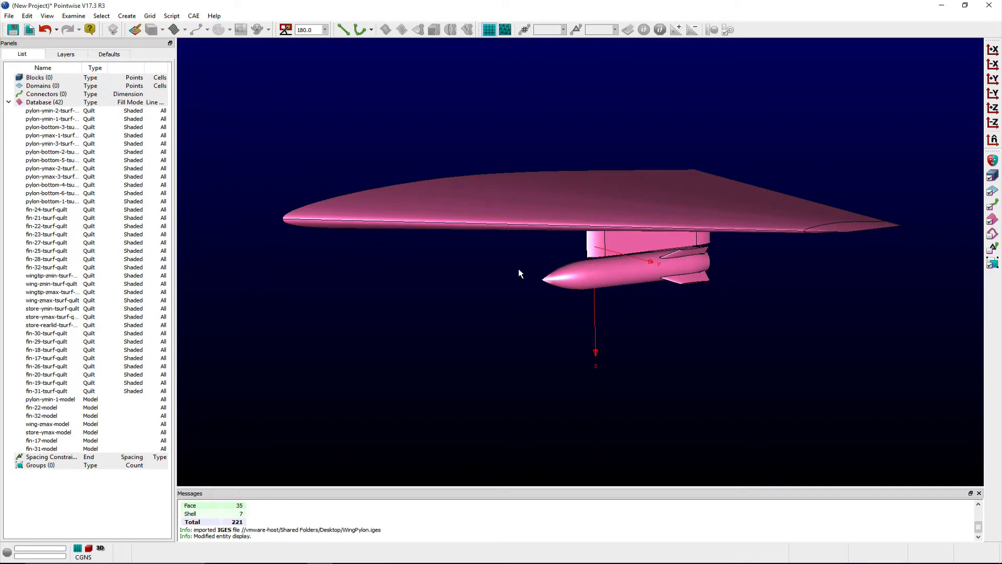
pyautogui.click(47, 431)
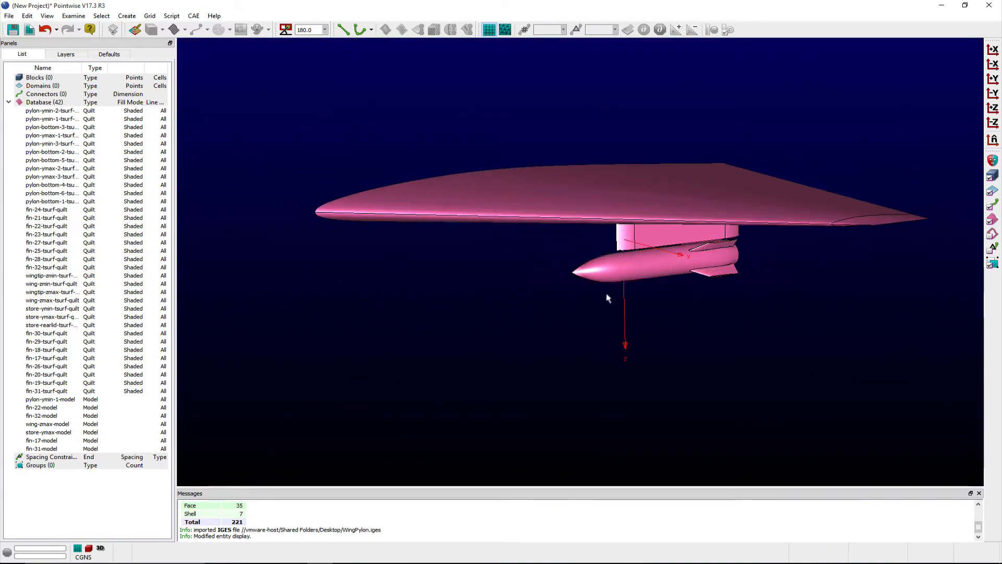
# Start a File > Import > Database of the WingPylon IGES file
pyautogui.click(9, 15)
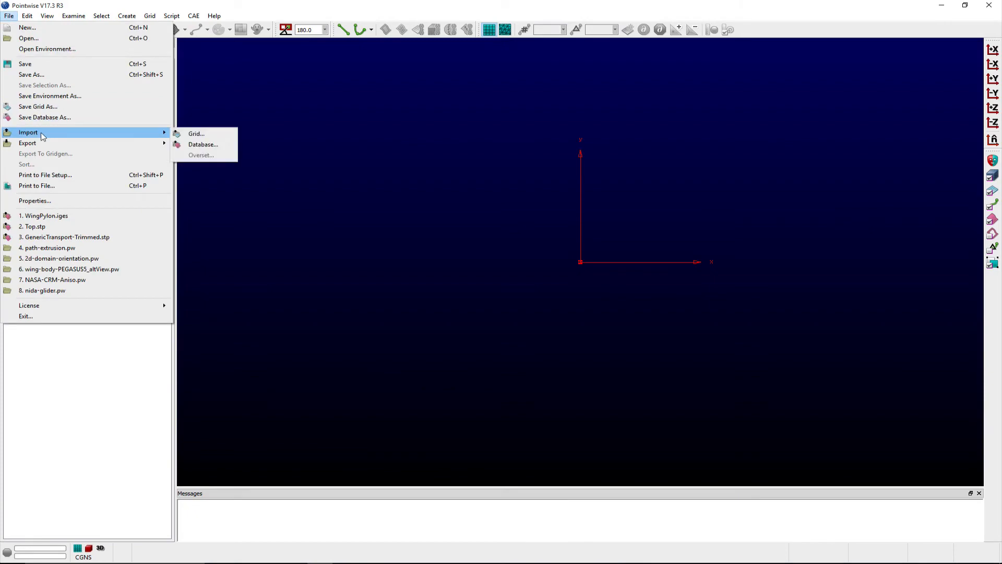
pyautogui.click(202, 144)
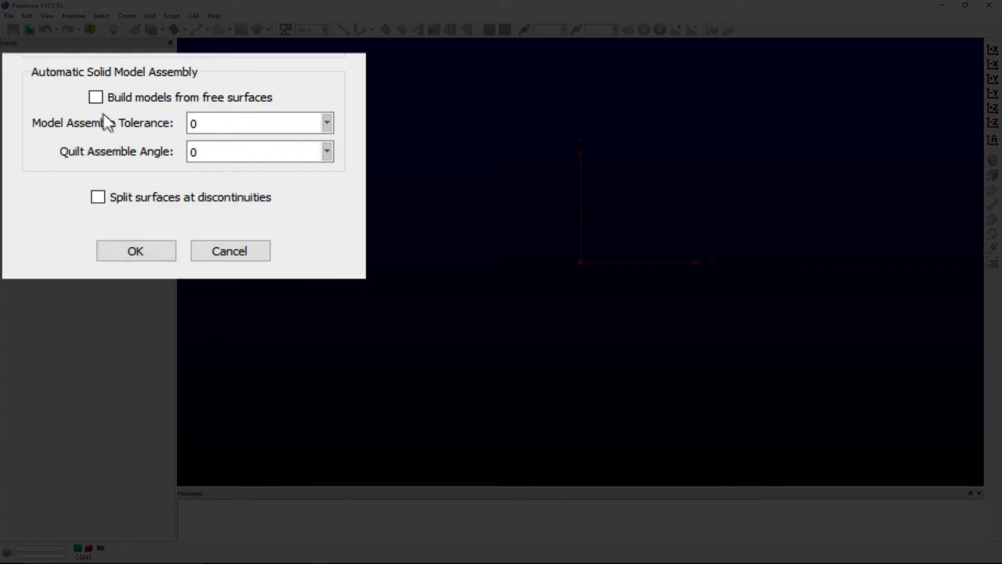
pyautogui.click(95, 98)
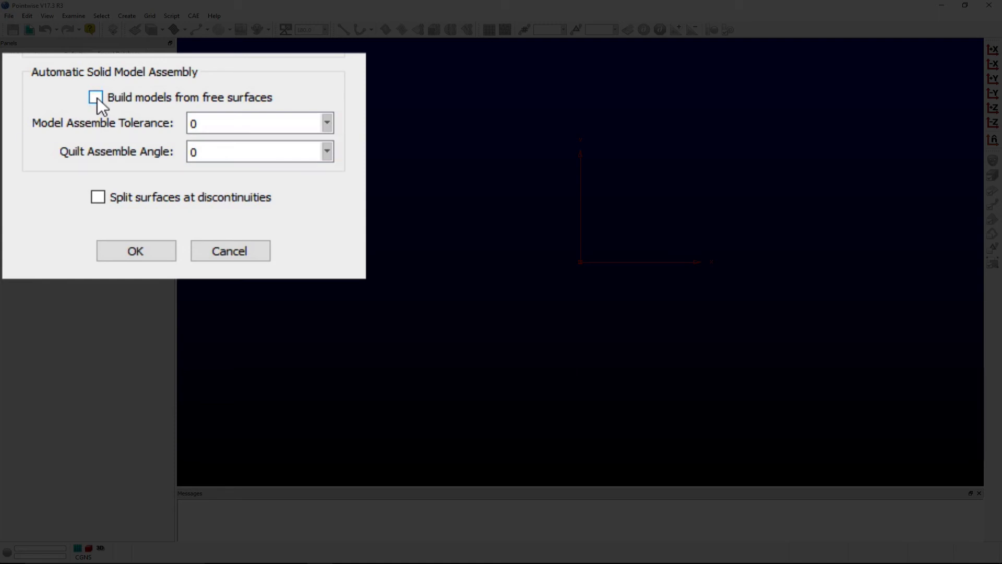
# Enable building models from free surfaces with assemble tolerance 0.001 and quilt angle 85
pyautogui.click(95, 96)
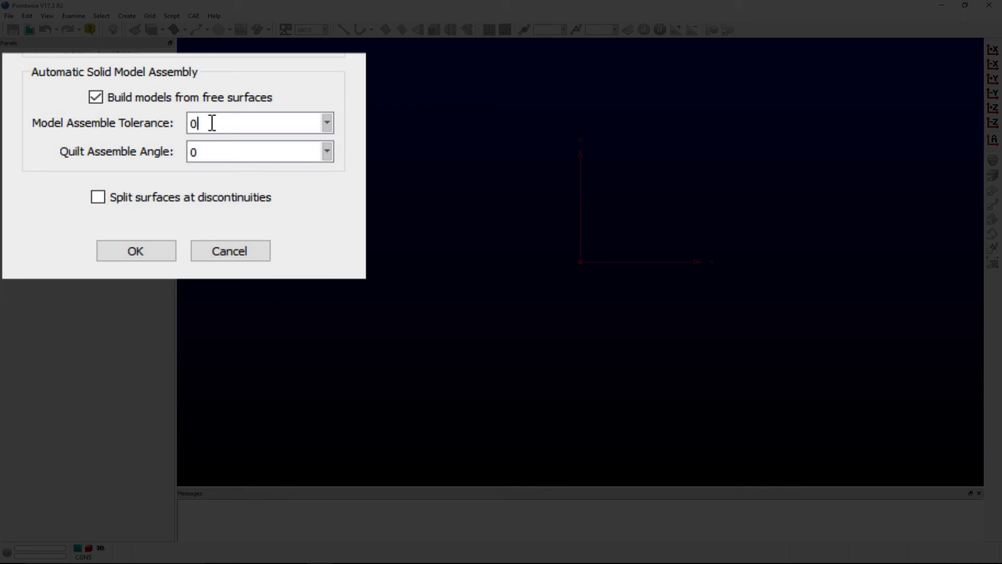
pyautogui.write('.001')
pyautogui.click(259, 151)
pyautogui.write('8')
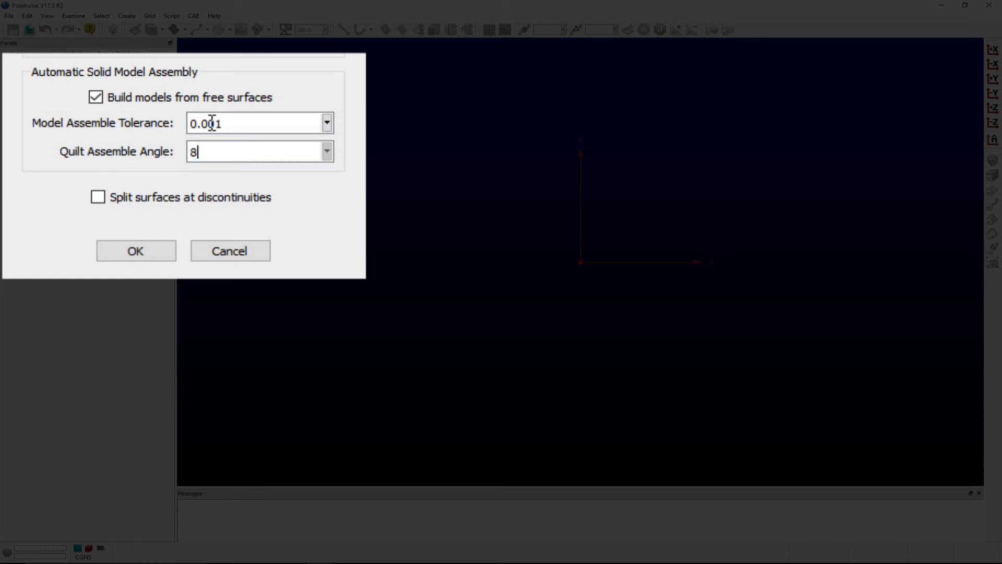
pyautogui.write('5')
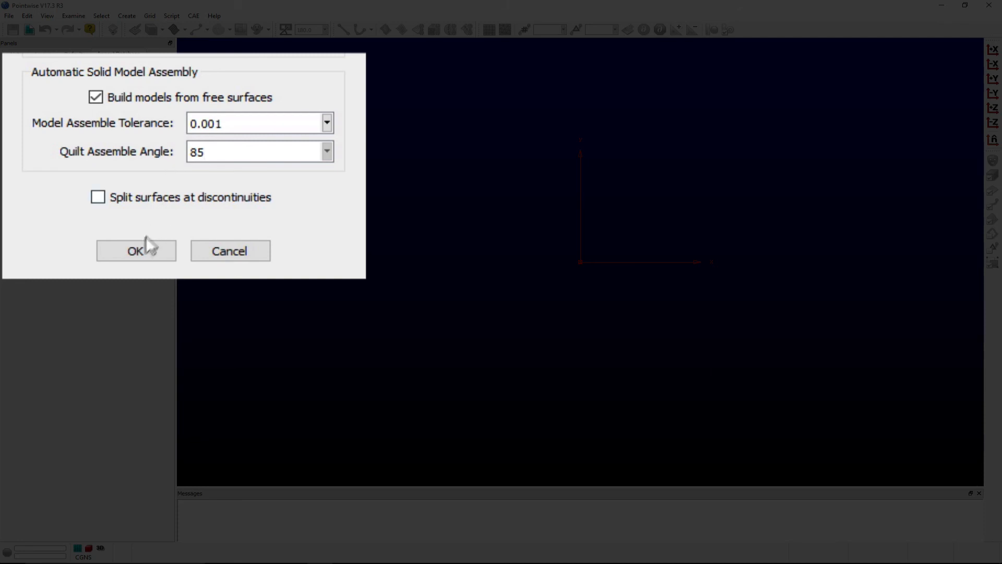
# Confirm the import to get 14 entities in two solid models and check pylon-ymin-1-model
pyautogui.click(135, 249)
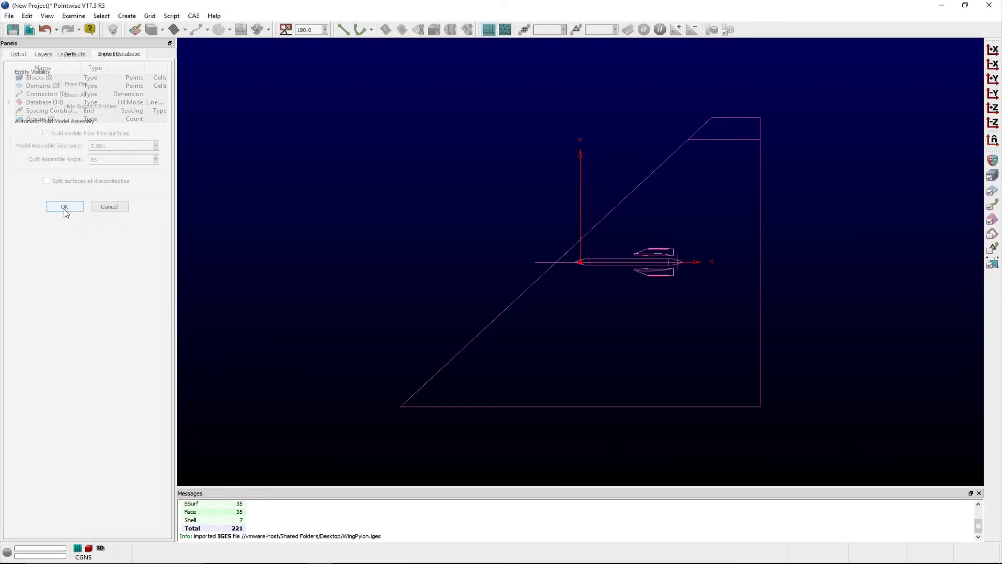
pyautogui.click(64, 205)
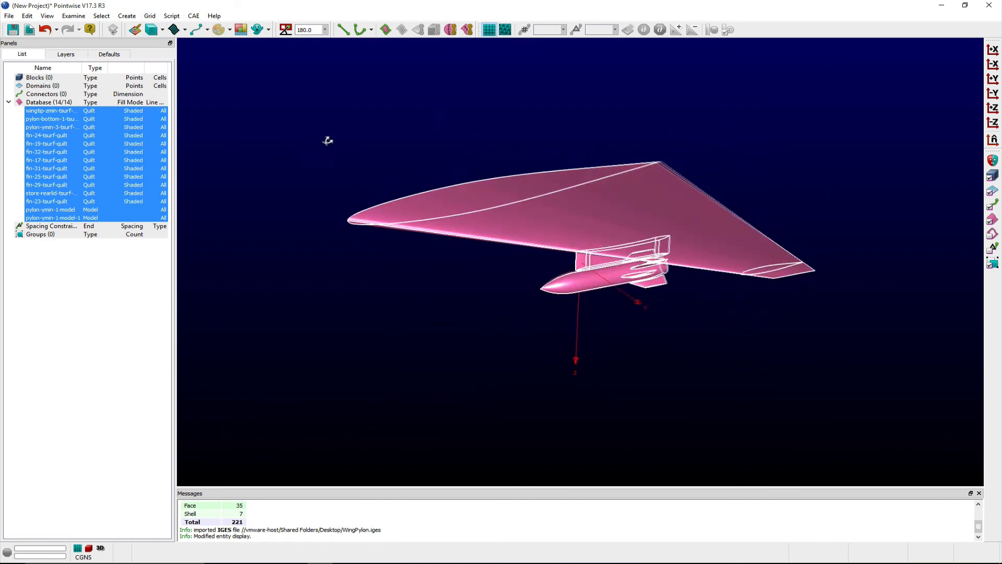
pyautogui.click(51, 210)
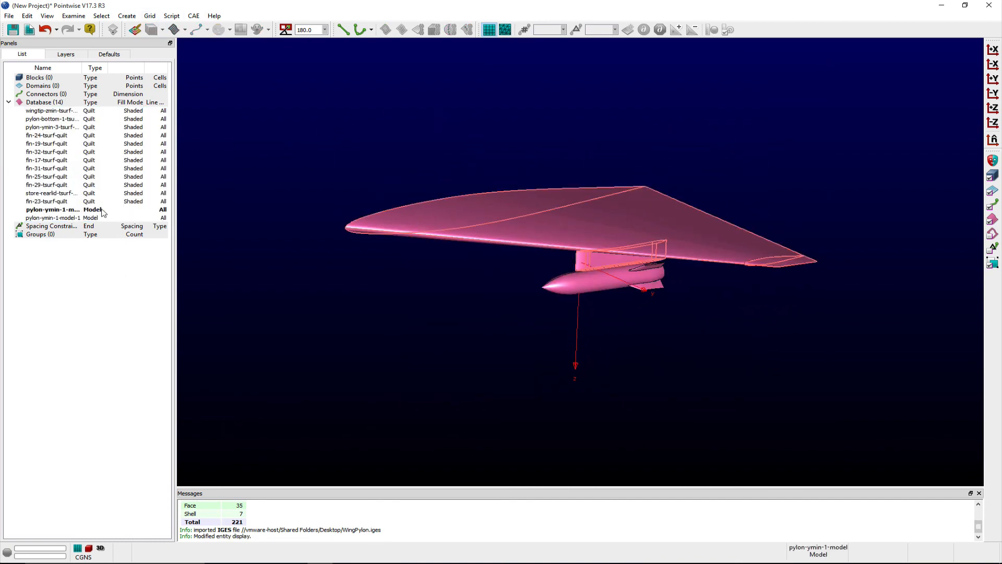